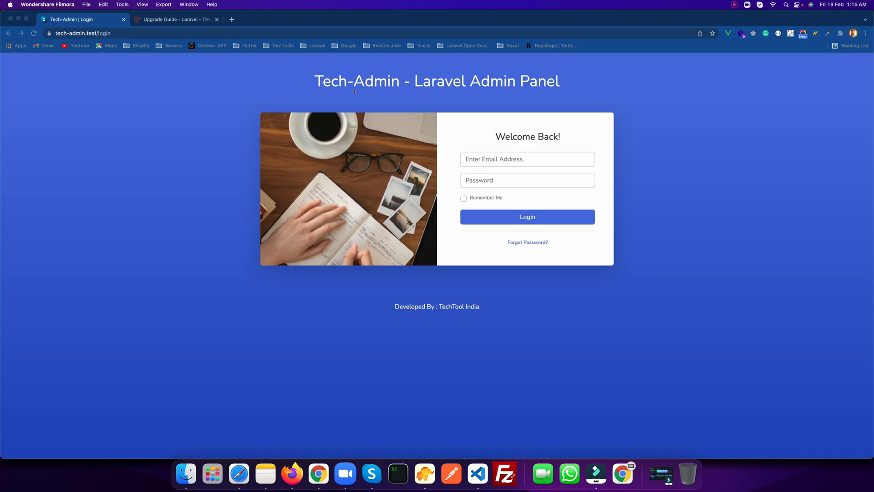
Switch to the Laravel 9 upgrade guide and read down to Updating Dependencies
left_click(176, 19)
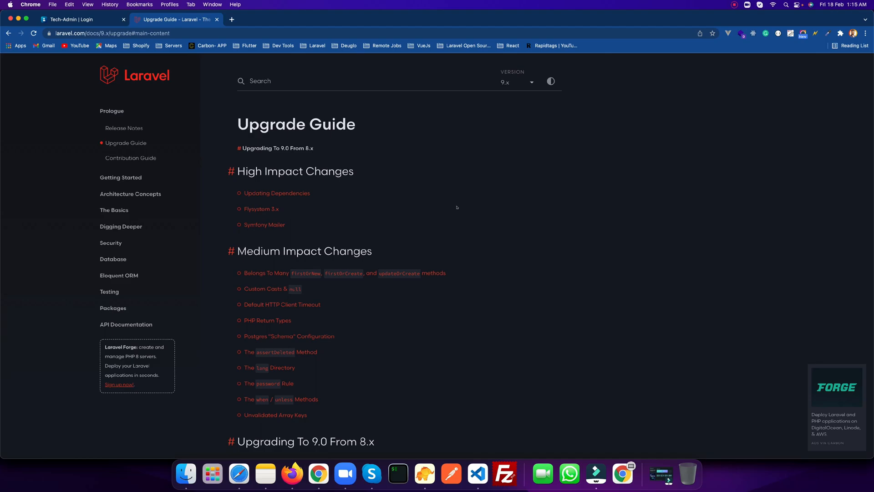
mouse_move(313, 156)
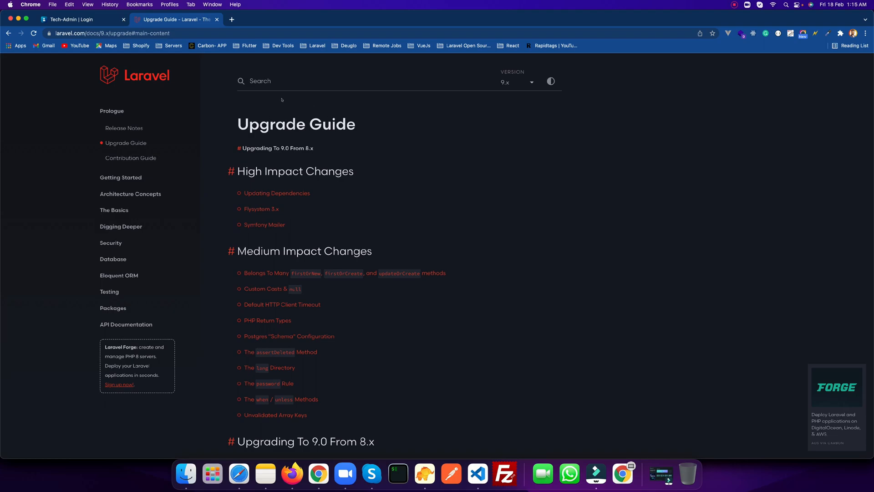
scroll("down", 3)
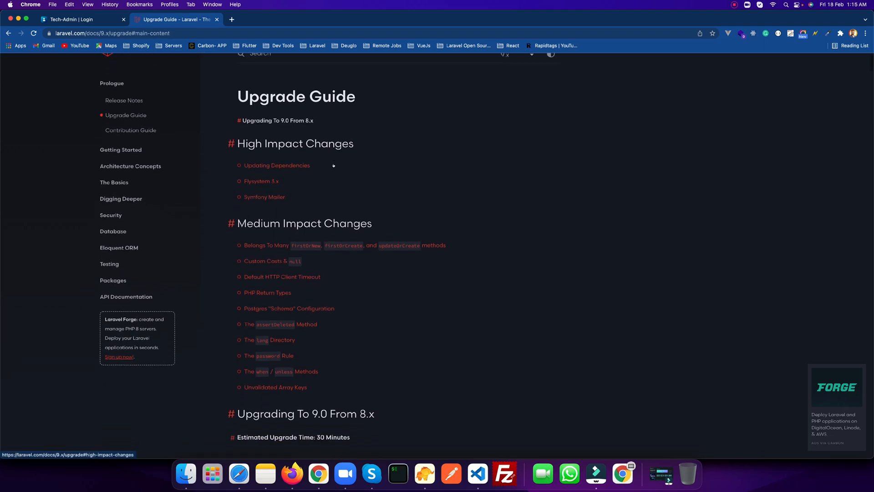
scroll("down", 3)
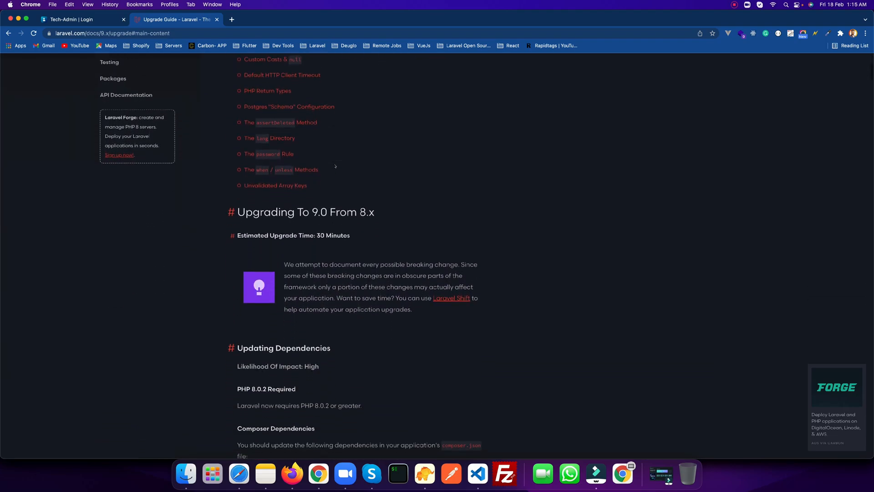
scroll("down", 3)
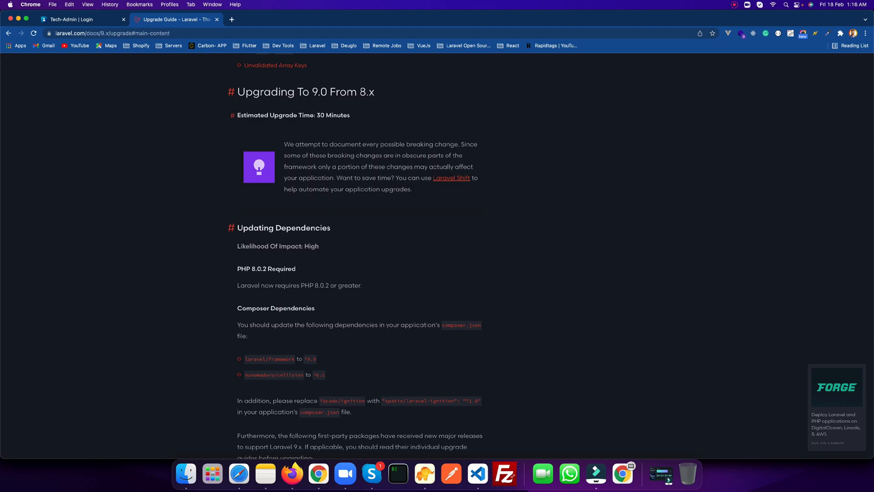
mouse_move(271, 275)
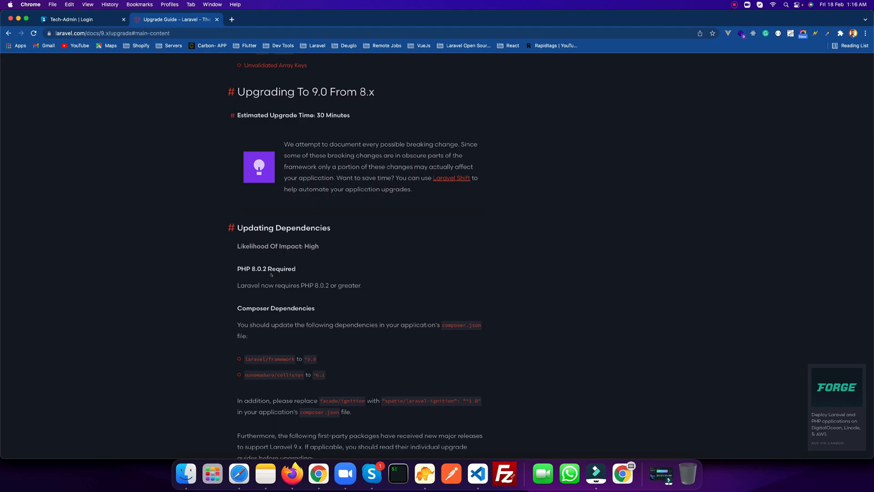
mouse_move(231, 273)
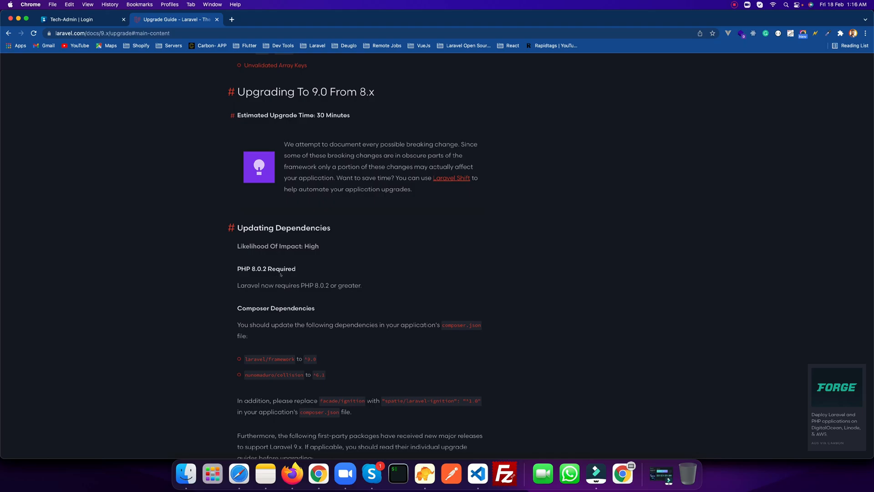
scroll("down", 3)
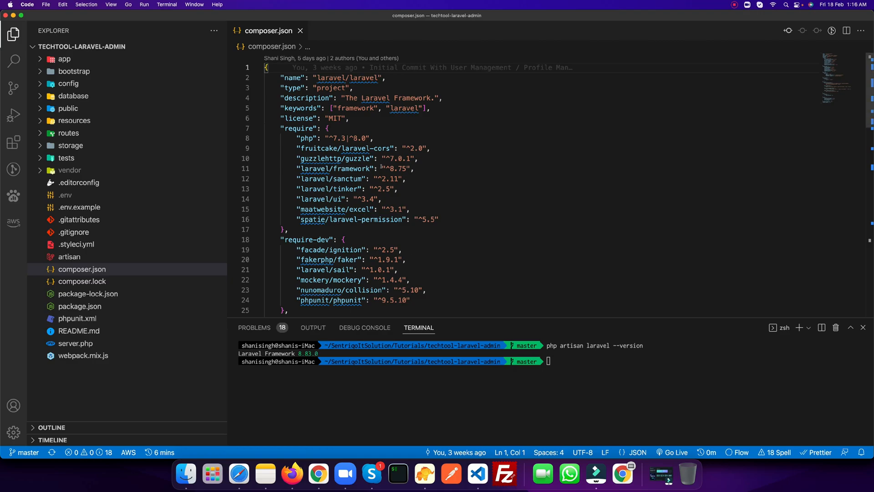
Replace laravel/framework's ^8.75 constraint with ^9.0 in composer.json
double_click(395, 169)
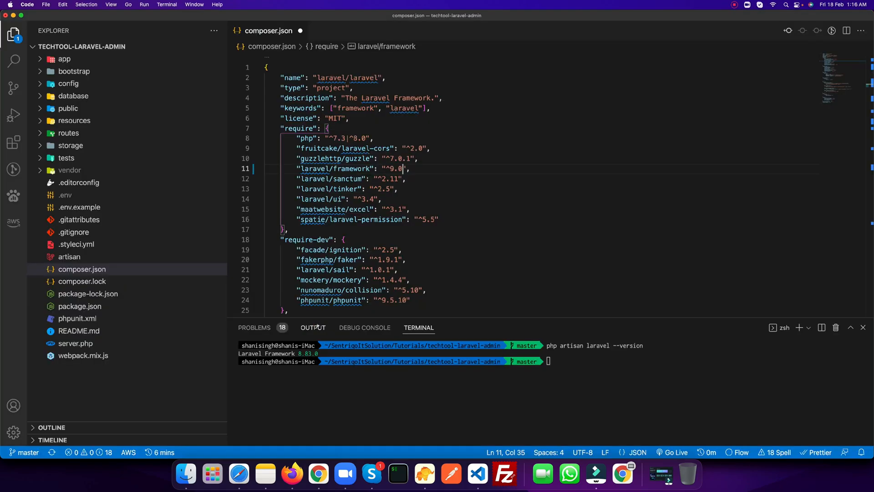
left_click(621, 474)
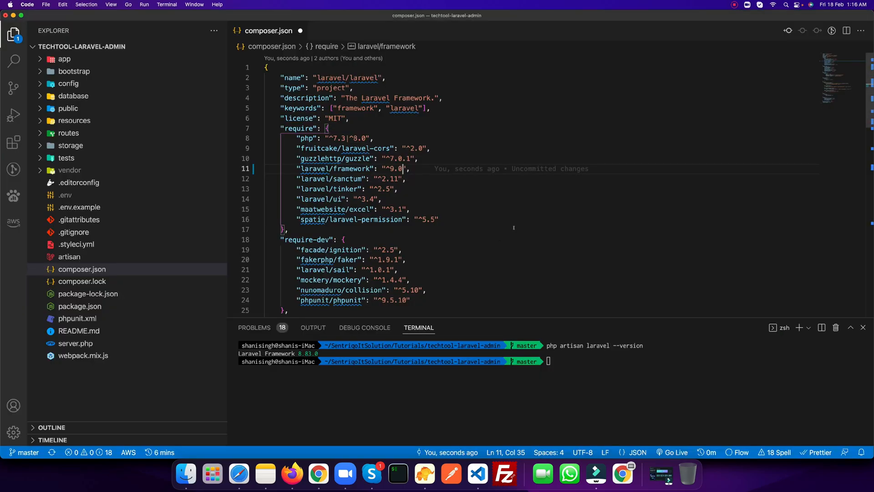
type("collision")
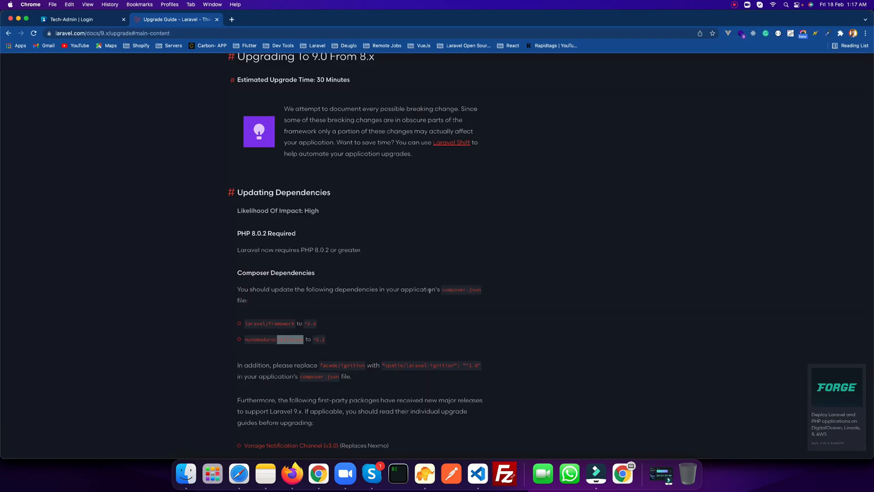
Set nunomaduro/collision to ^6.1 and look up the ignition replacement note
scroll("down", 3)
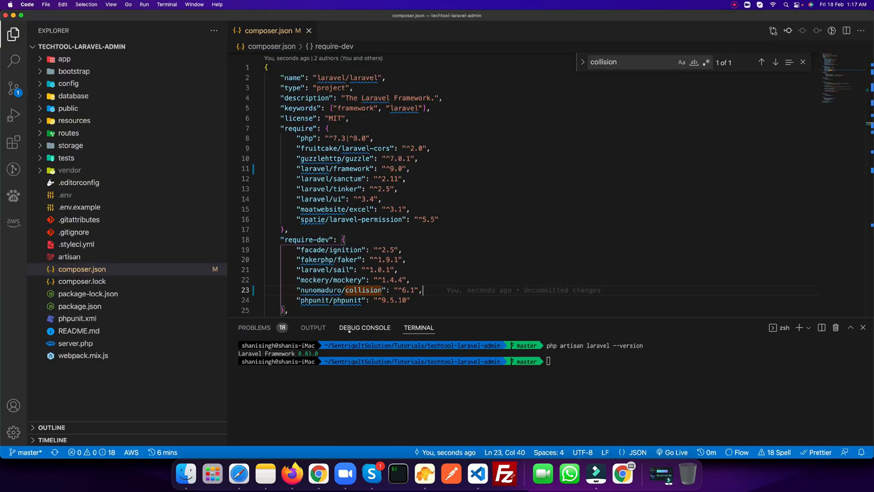
type("ignition")
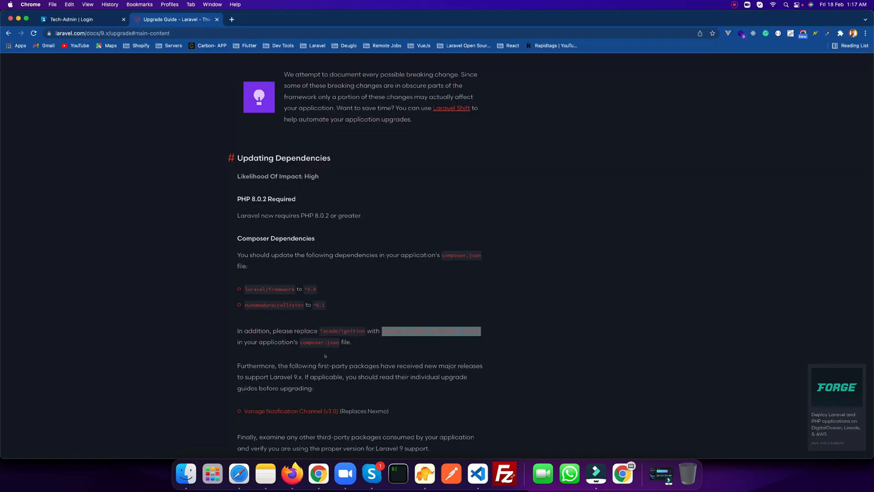
Read the upgrade guide through Testing, Trusted Proxies and Validation to Miscellaneous
scroll("down", 3)
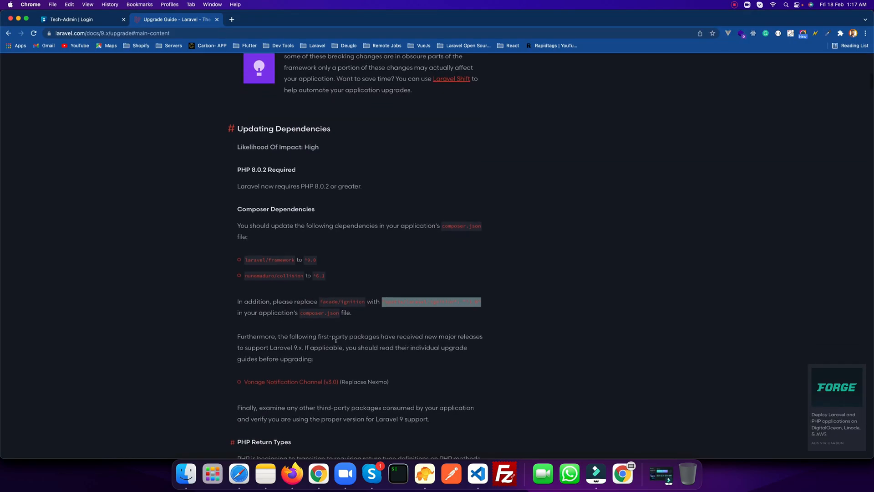
scroll("down", 3)
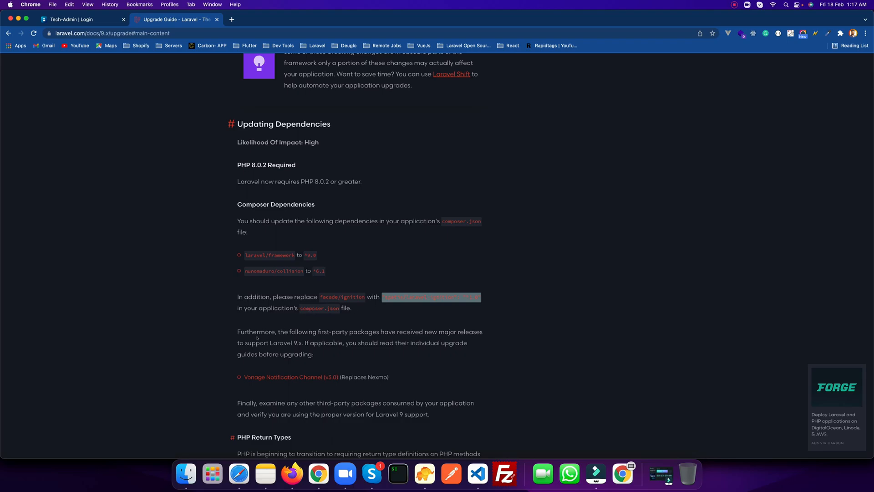
mouse_move(326, 338)
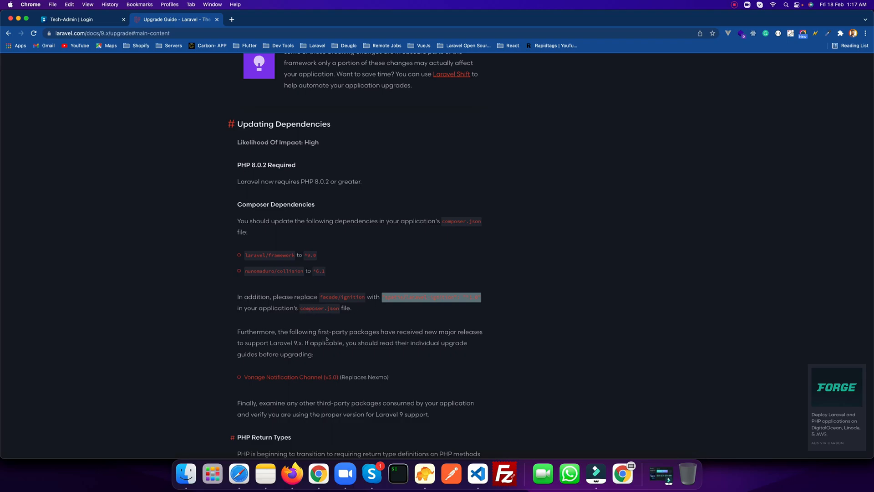
scroll("down", 3)
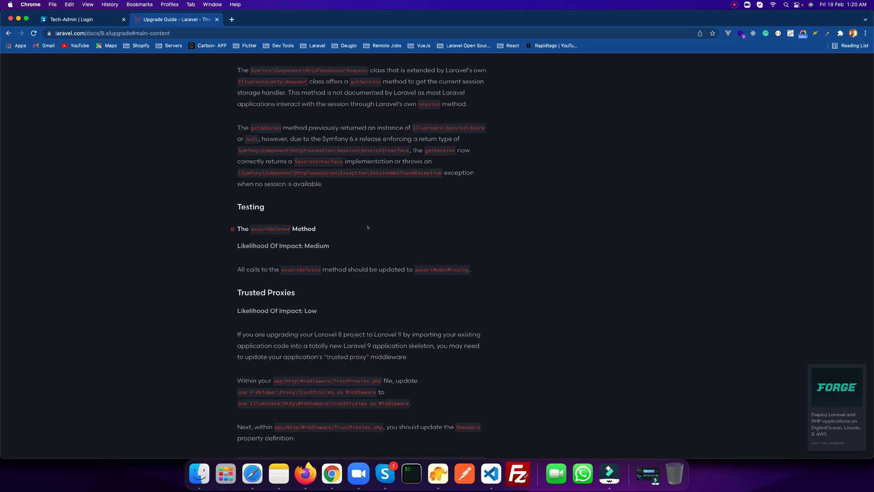
mouse_move(333, 210)
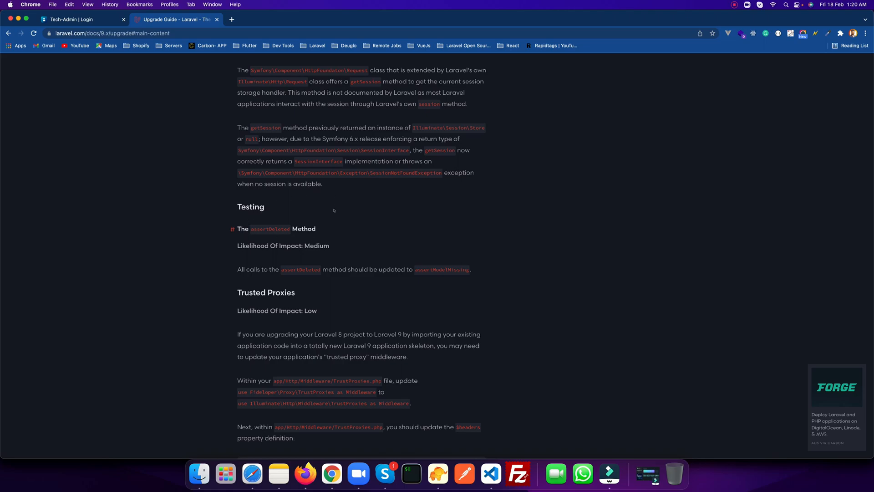
scroll("up", 3)
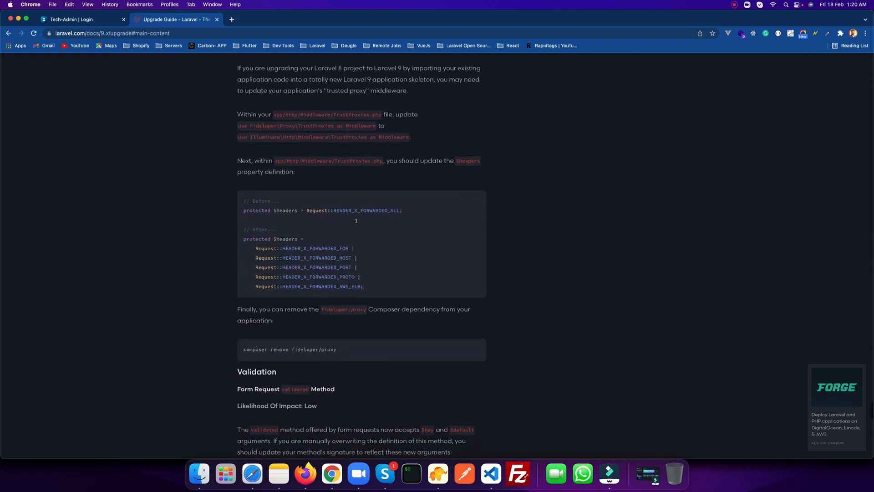
mouse_move(443, 239)
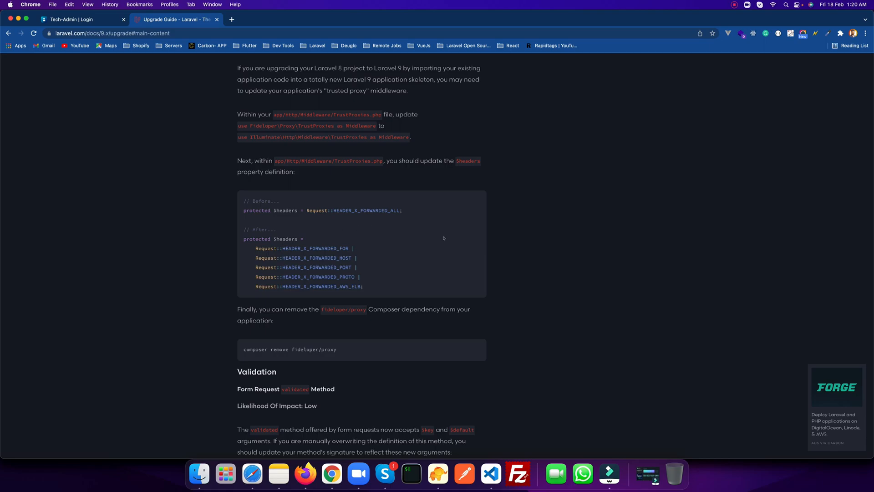
scroll("down", 3)
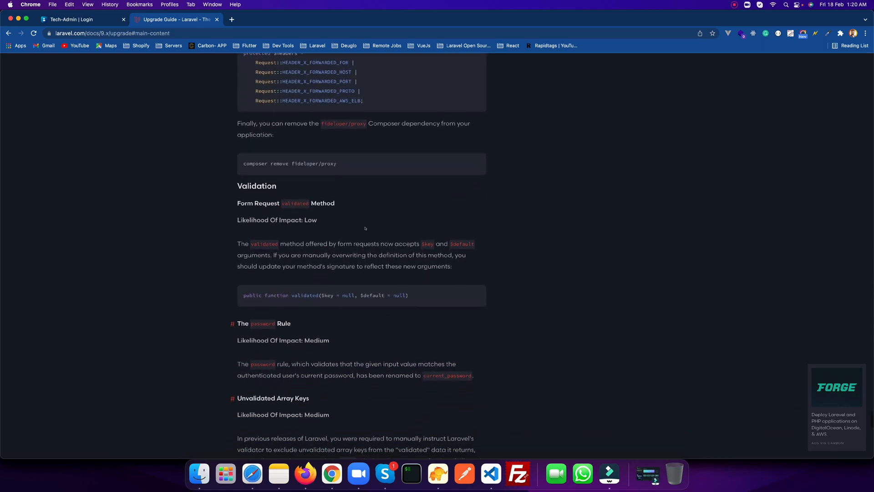
scroll("down", 3)
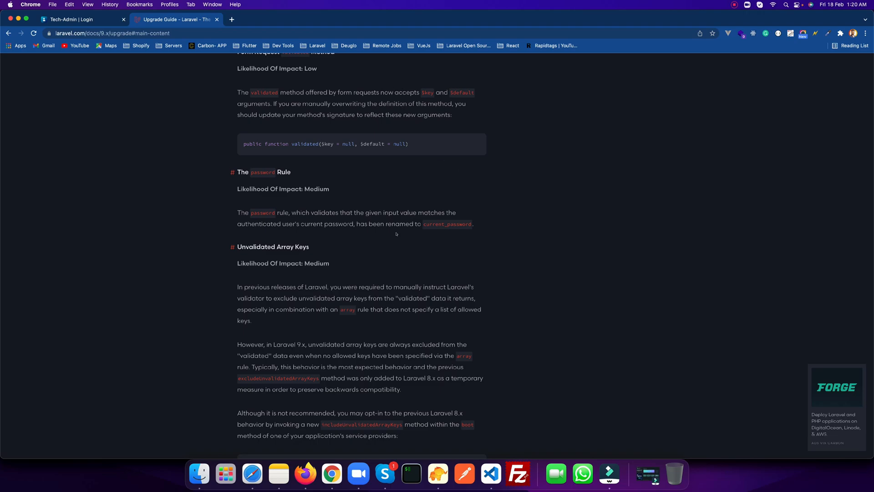
scroll("down", 3)
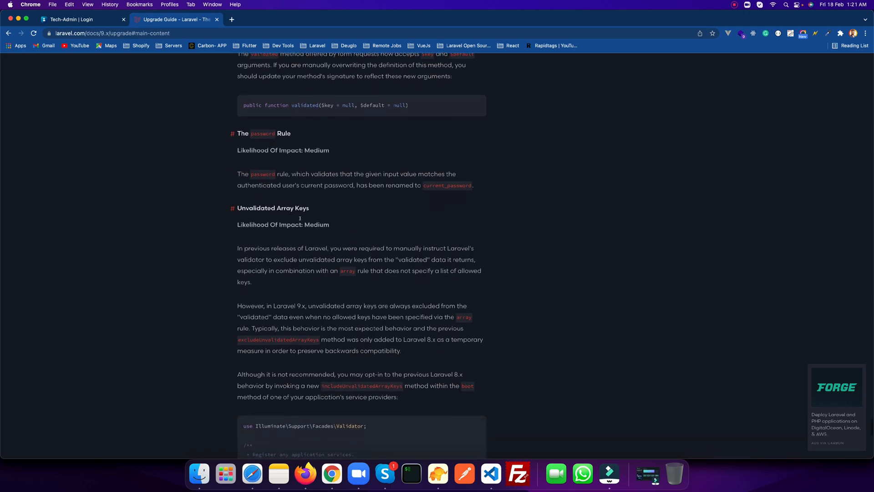
scroll("down", 3)
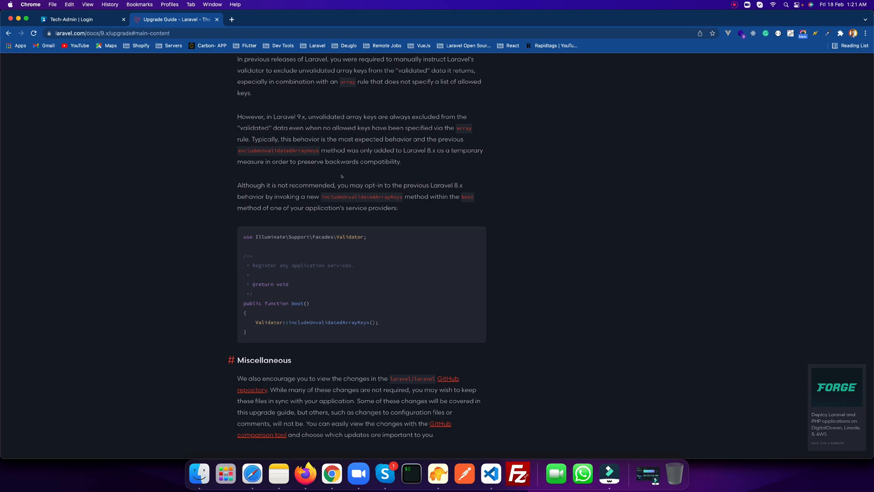
scroll("down", 3)
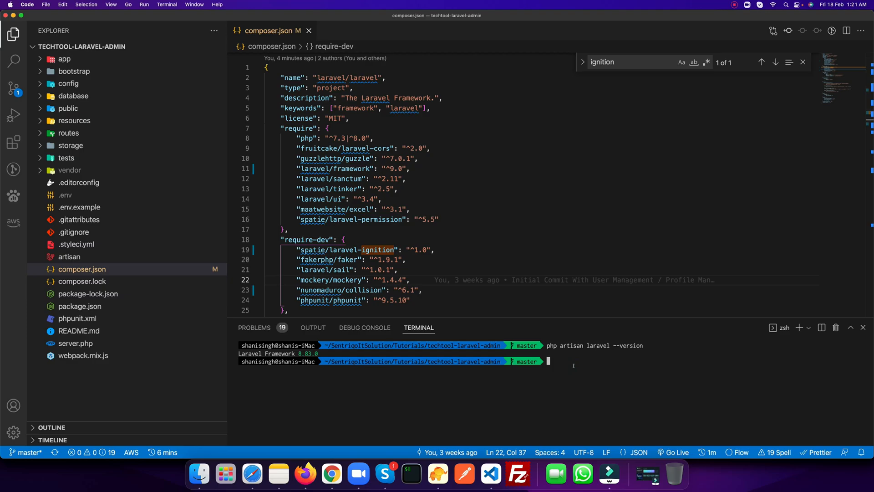
Run composer update, then check the version with php artisan laravel --version
type("composer update")
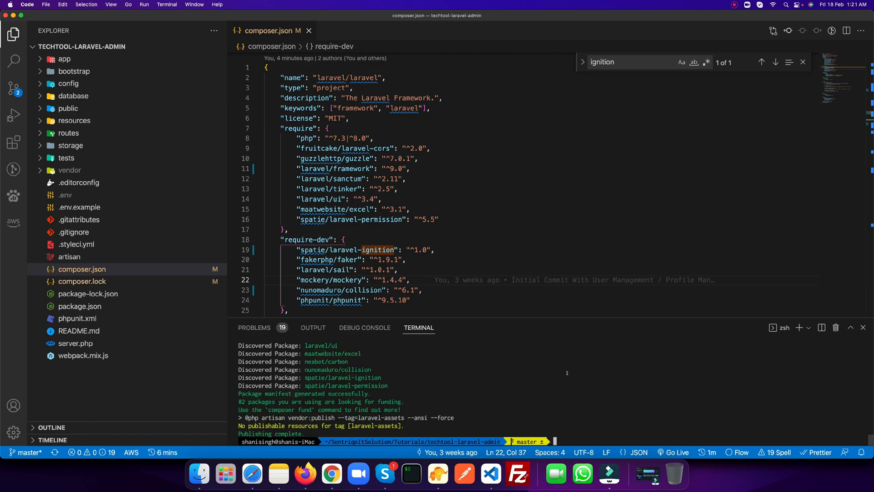
type("php artisan laravel --version")
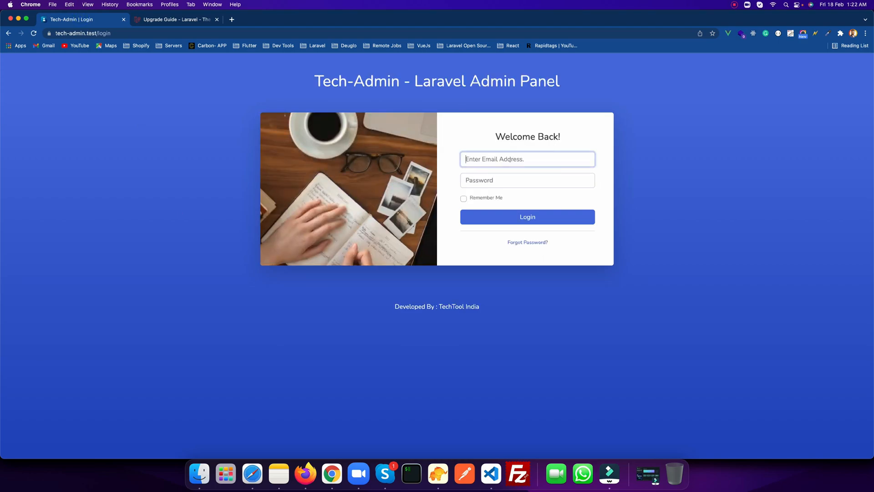
Log in with the saved admin email and password, then open User Management > List
type("admin")
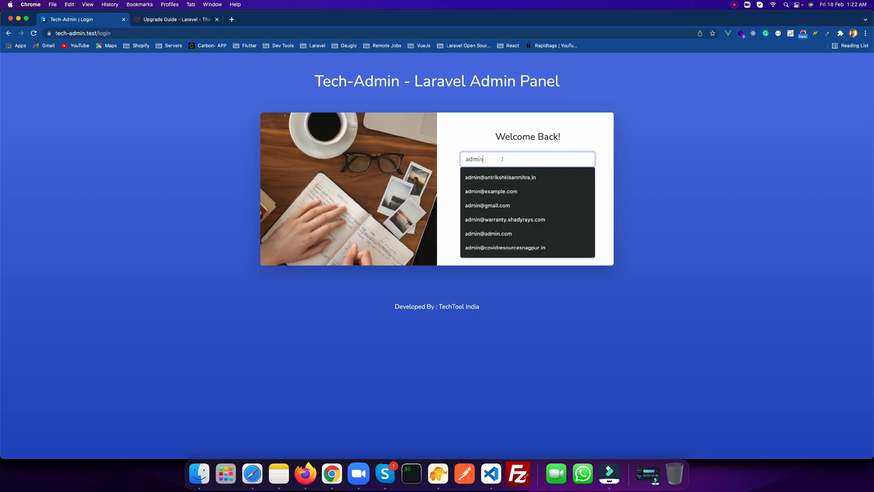
left_click(487, 233)
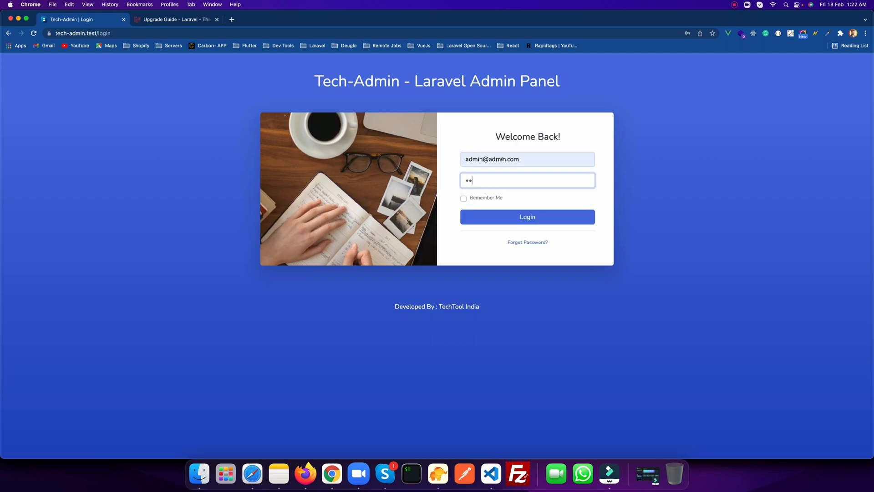
type("password")
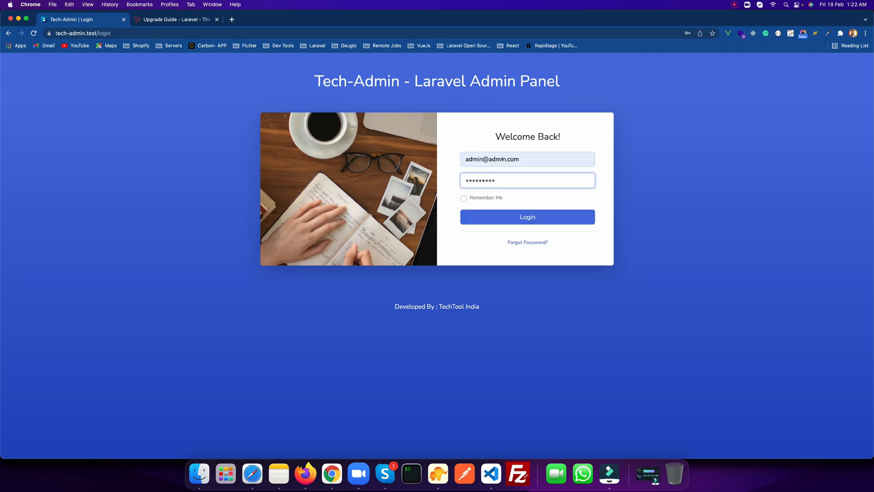
left_click(526, 217)
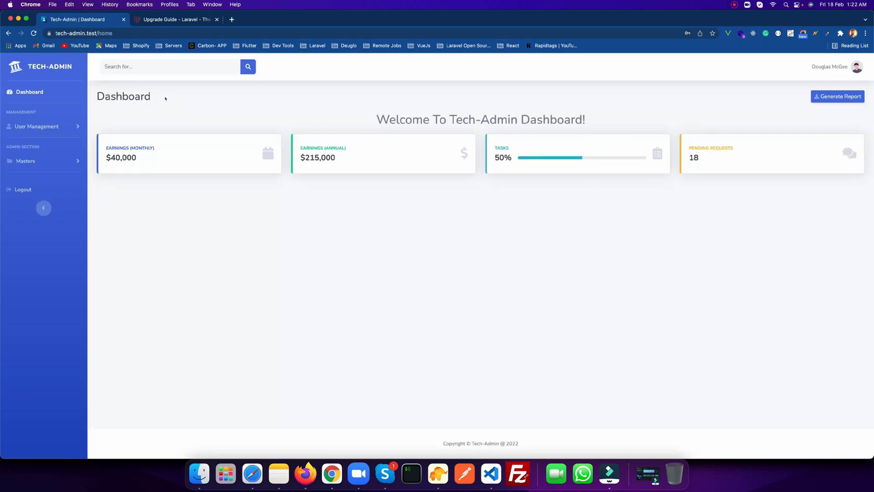
left_click(36, 126)
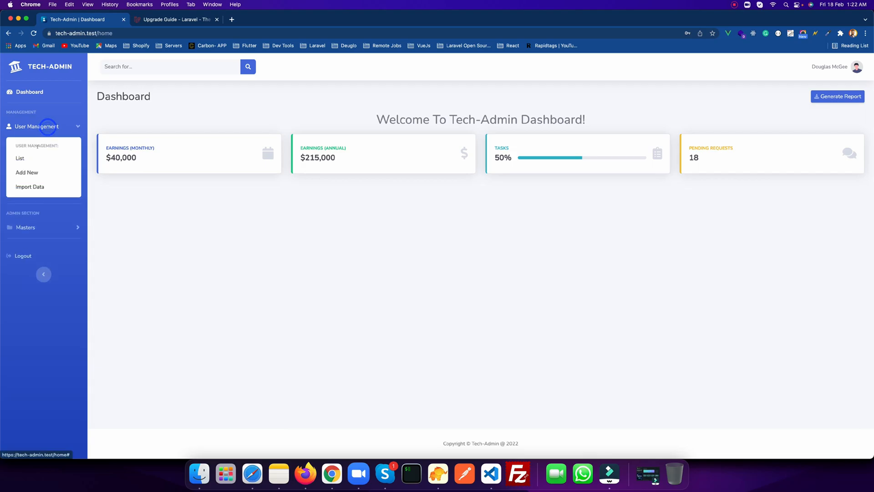
left_click(20, 158)
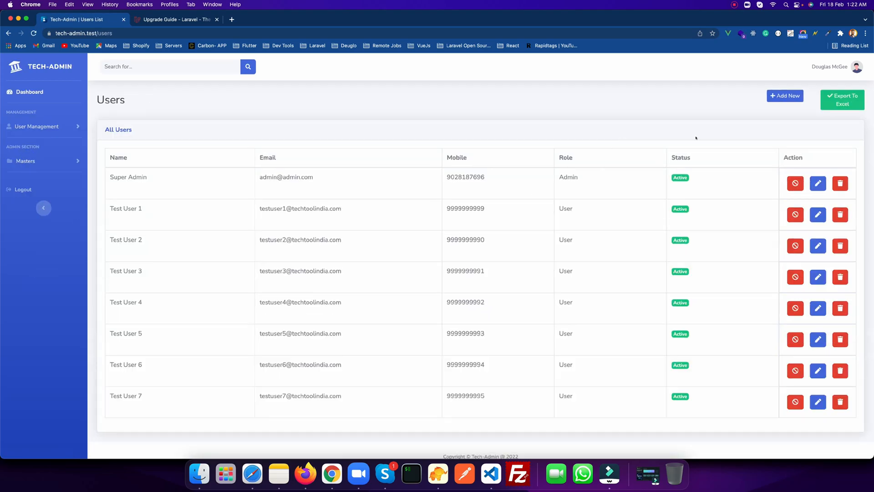
Add user Test Test, then deactivate and reactivate it
left_click(785, 95)
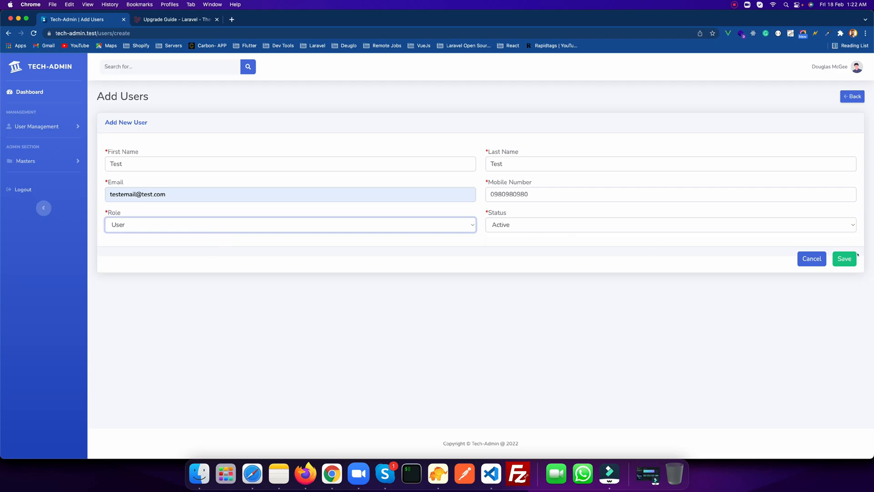
left_click(844, 258)
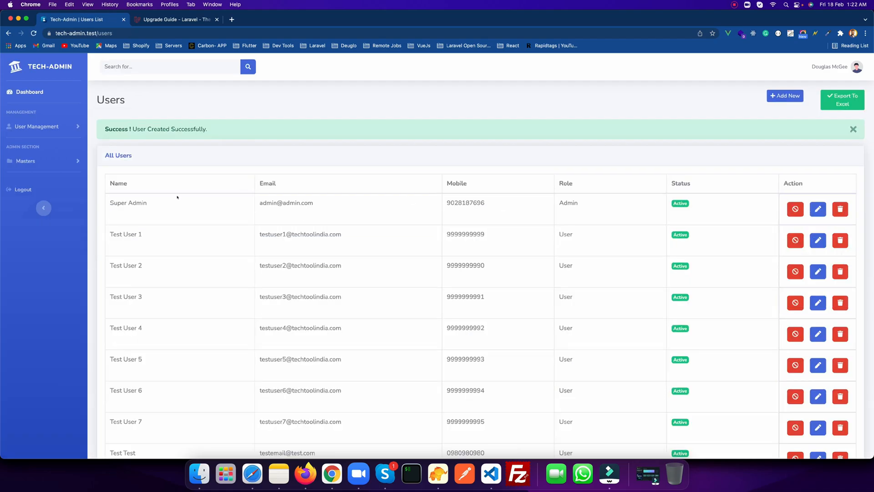
scroll("down", 3)
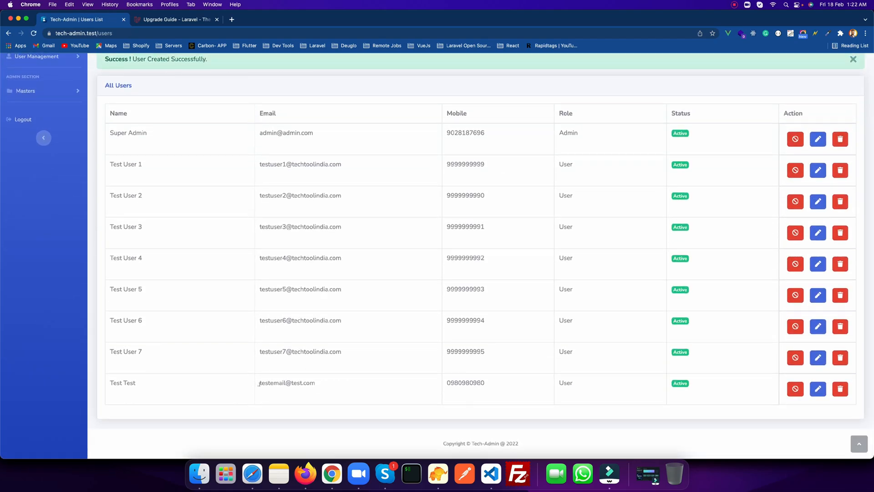
left_click(795, 389)
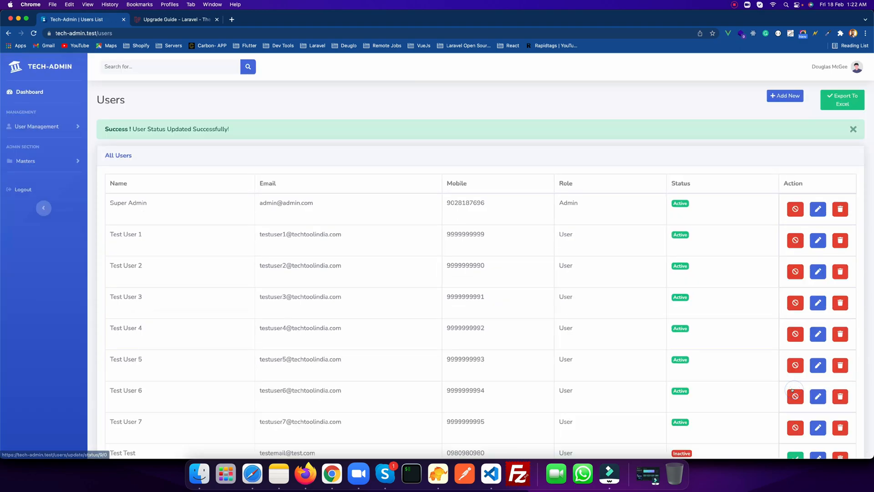
scroll("down", 3)
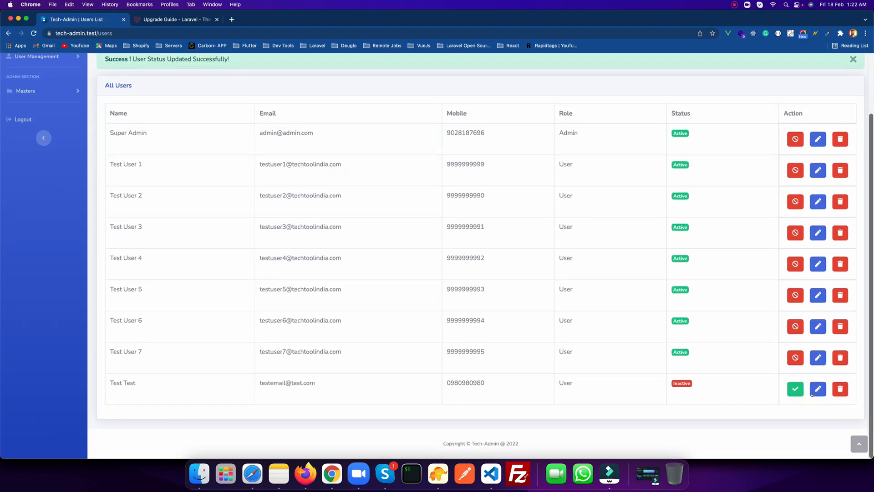
left_click(796, 388)
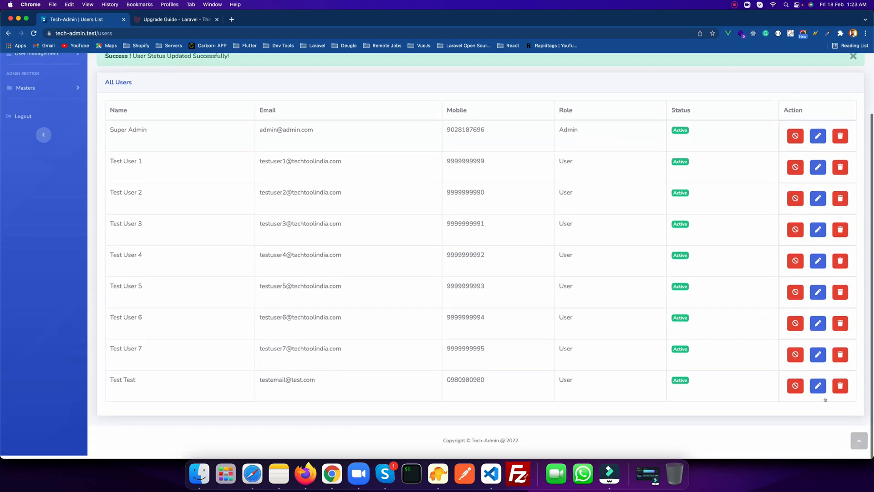
Edit Test Test and save its status as Inactive
left_click(817, 385)
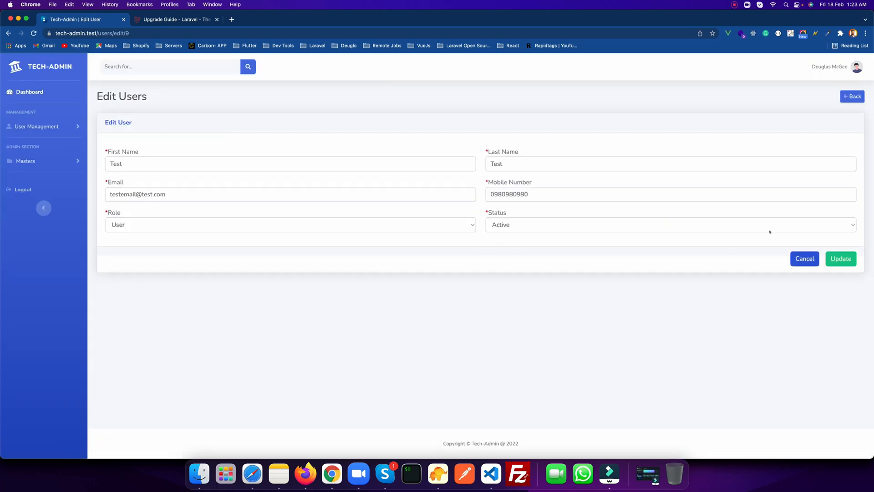
left_click(669, 225)
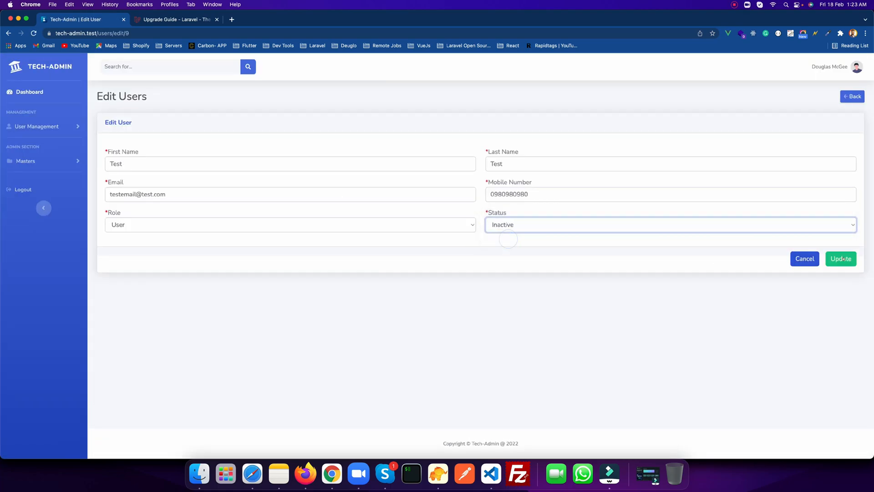
left_click(840, 258)
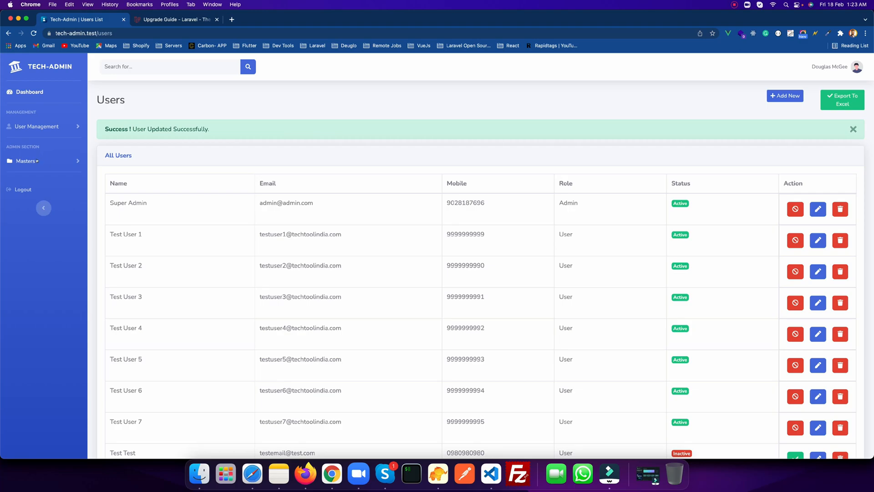
Log out of Tech-Admin via the profile menu and return to the upgrade guide
left_click(858, 67)
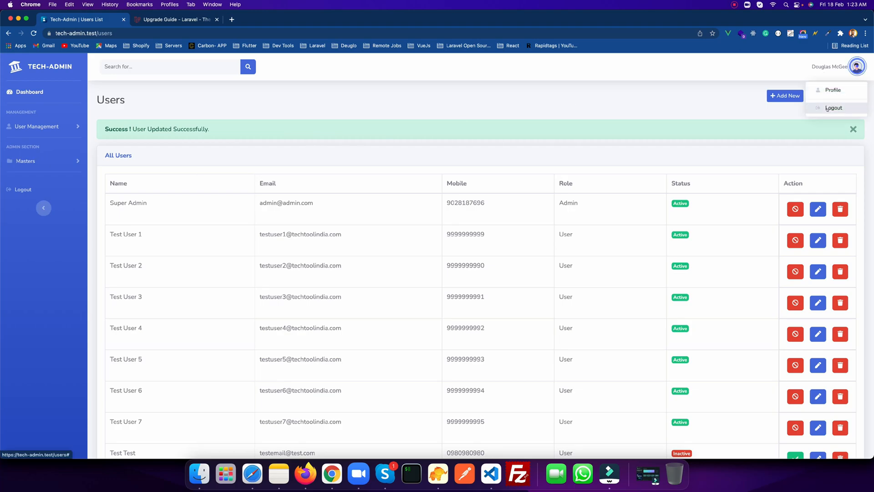
left_click(833, 108)
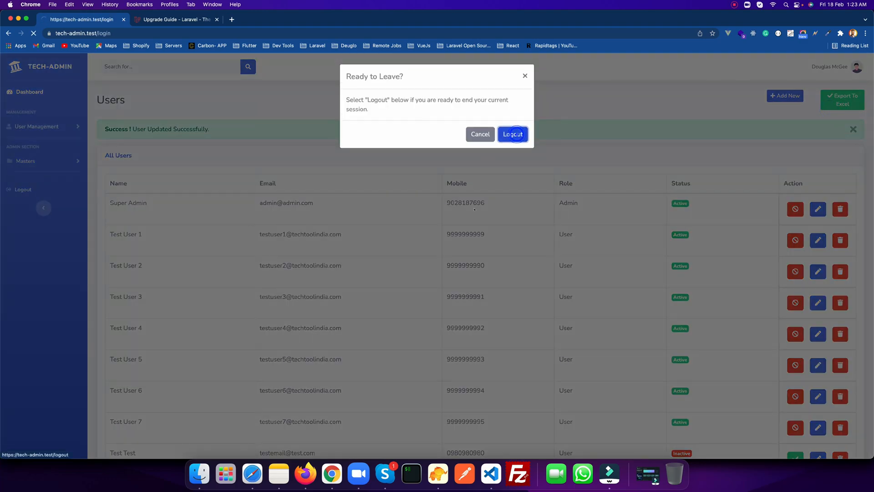
left_click(512, 133)
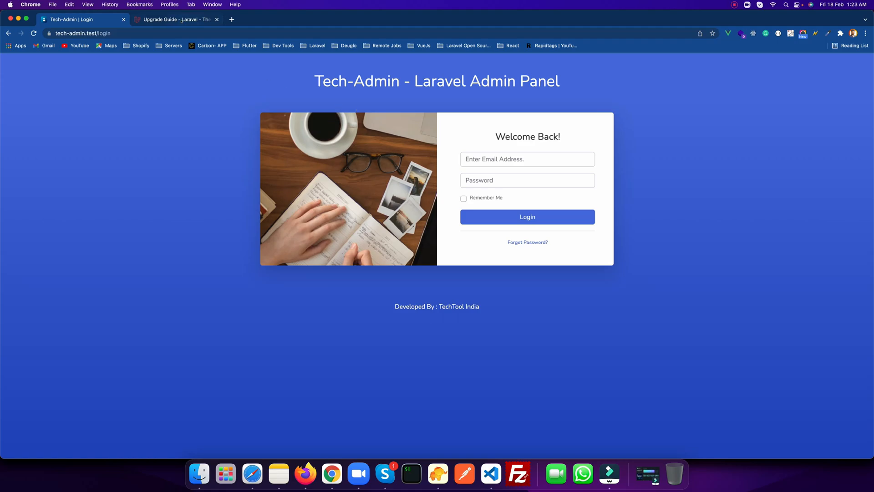
left_click(175, 19)
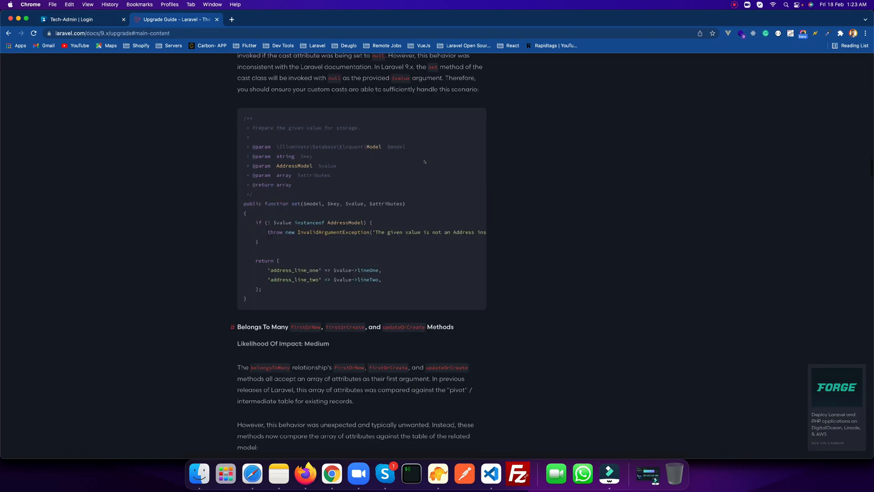
Read the Application contract, Blade, Collections and Container notes in the upgrade guide
scroll("down", 3)
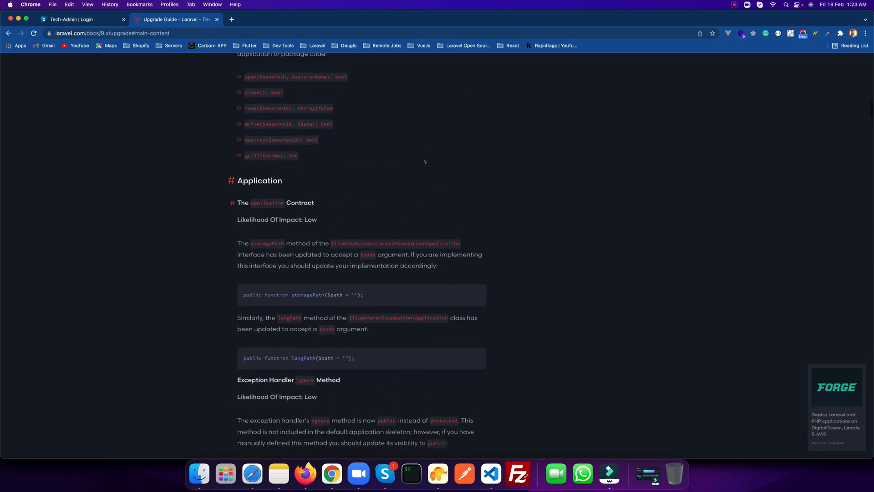
scroll("down", 3)
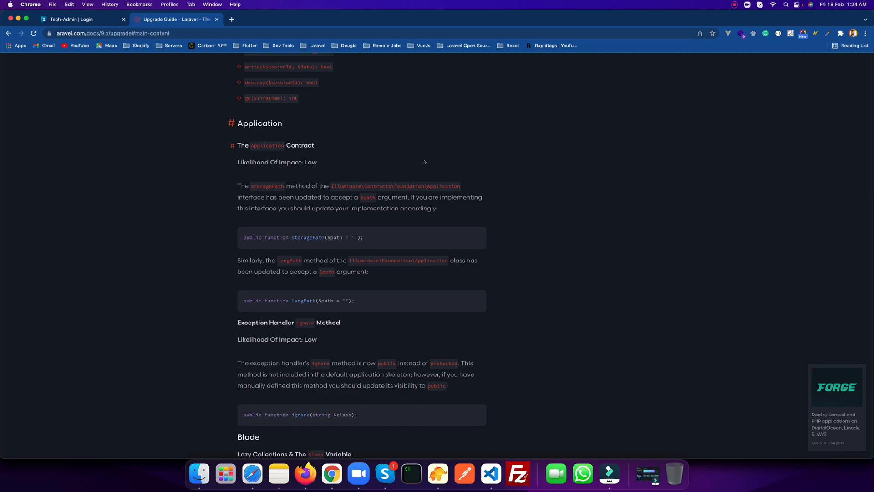
mouse_move(425, 162)
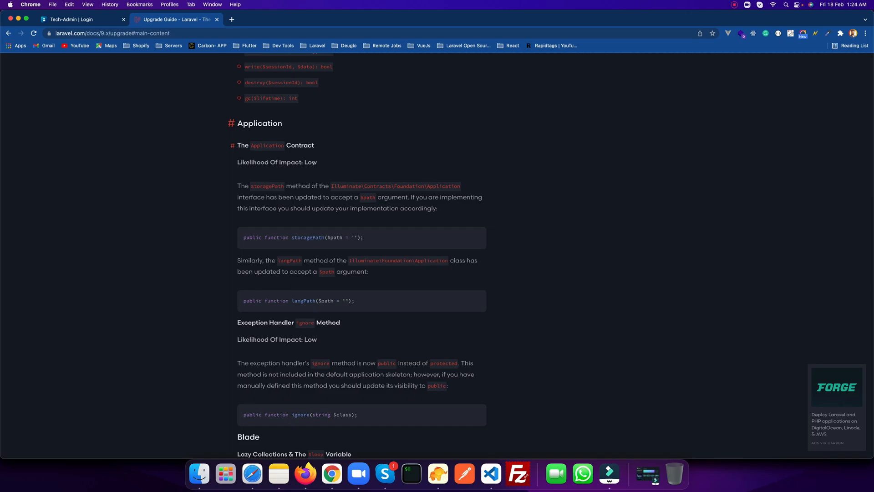
scroll("down", 3)
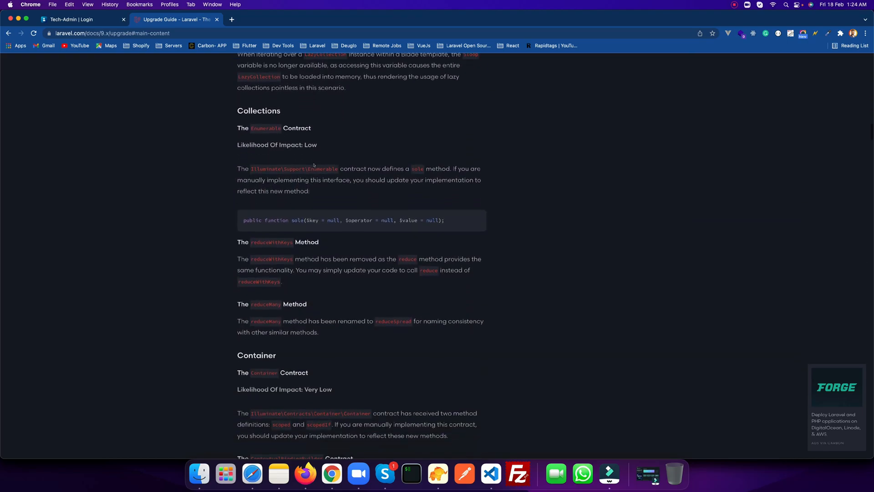
scroll("down", 3)
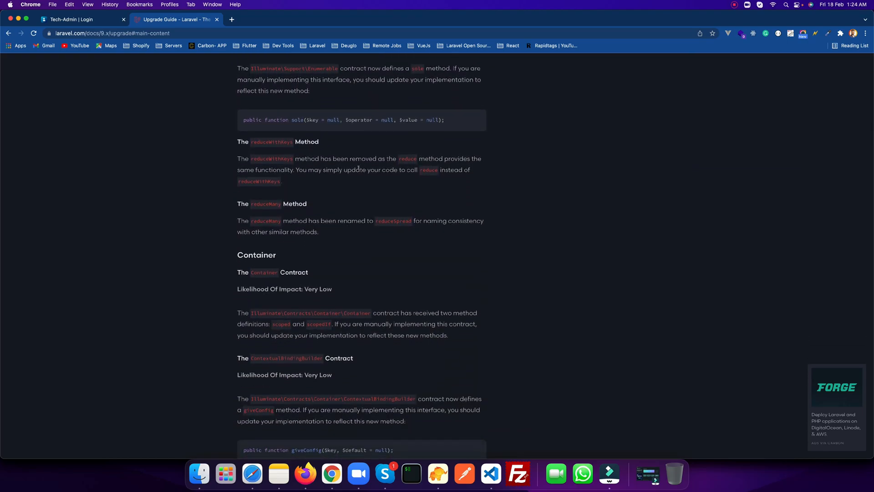